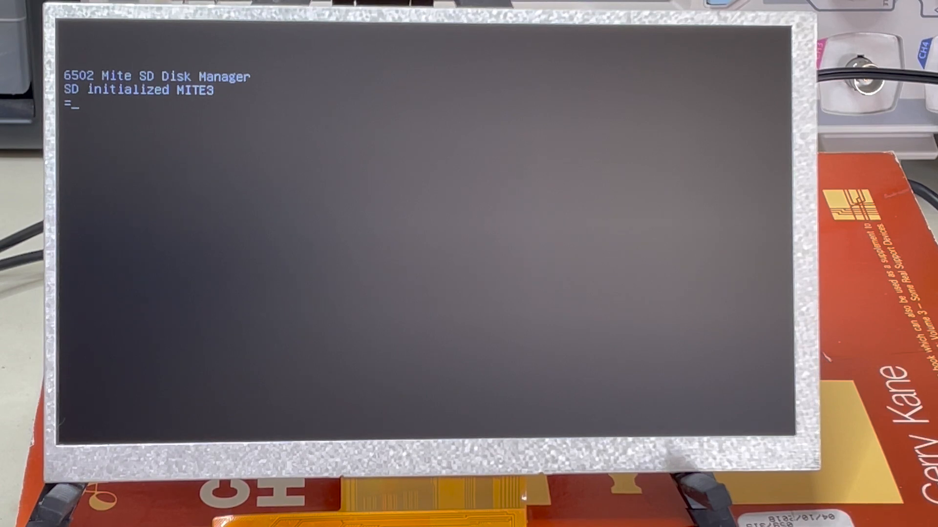
Step: Enter help to list the mount, dir, show, go, forth and help commands
type("h")
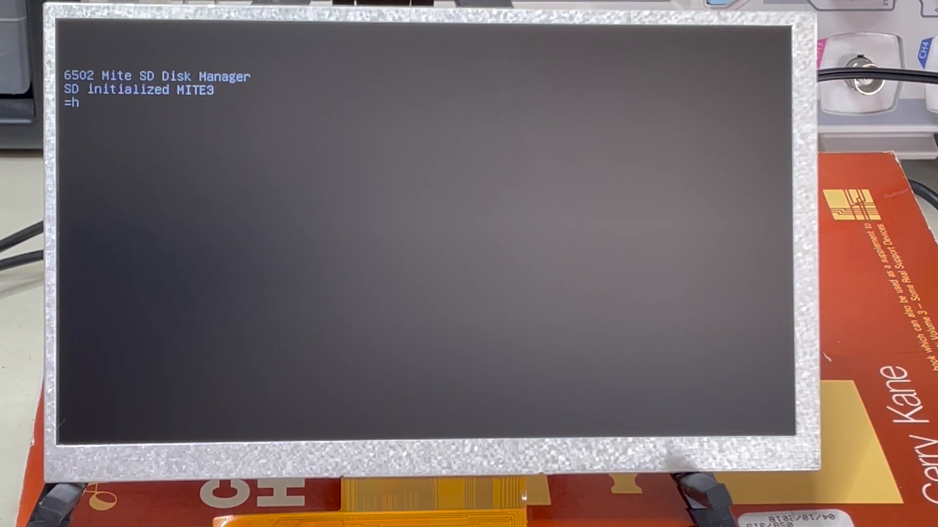
type("help")
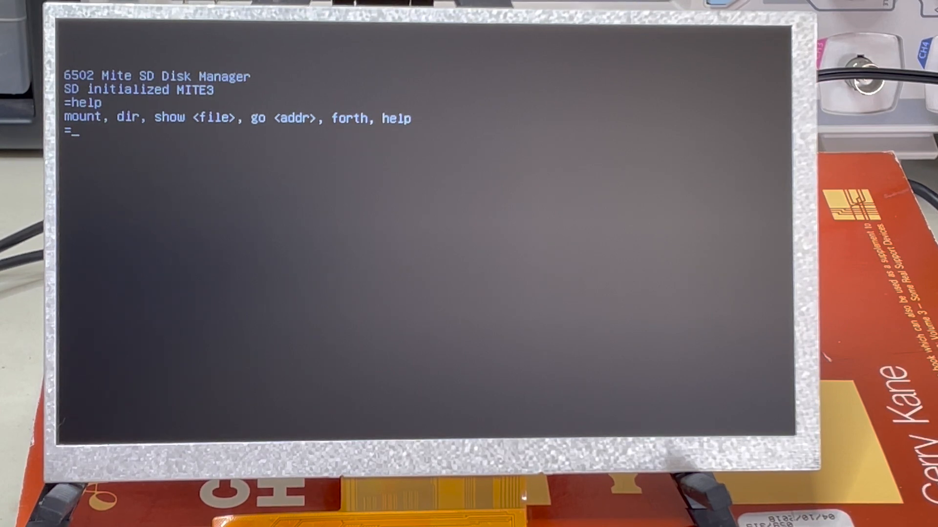
Step: List the SD card's files and sizes with dir, then clear the screen with cls
type("dir")
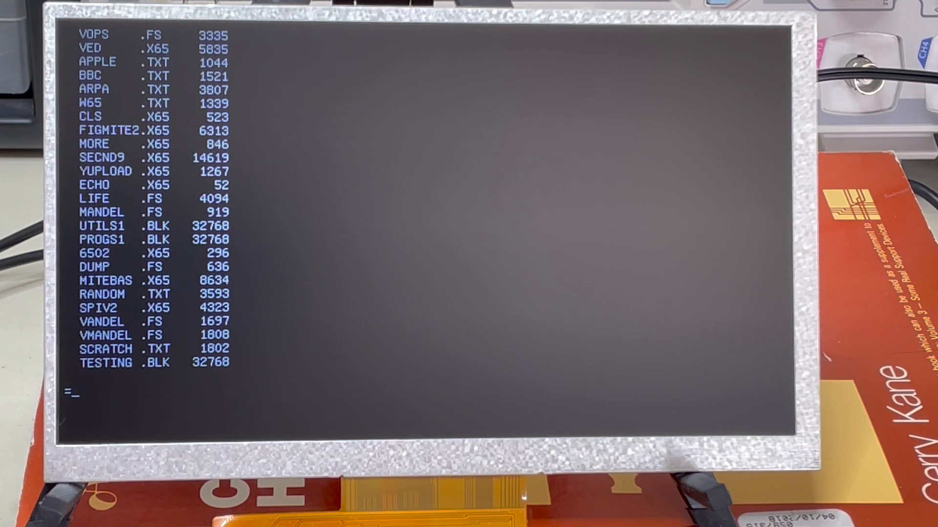
type("dir")
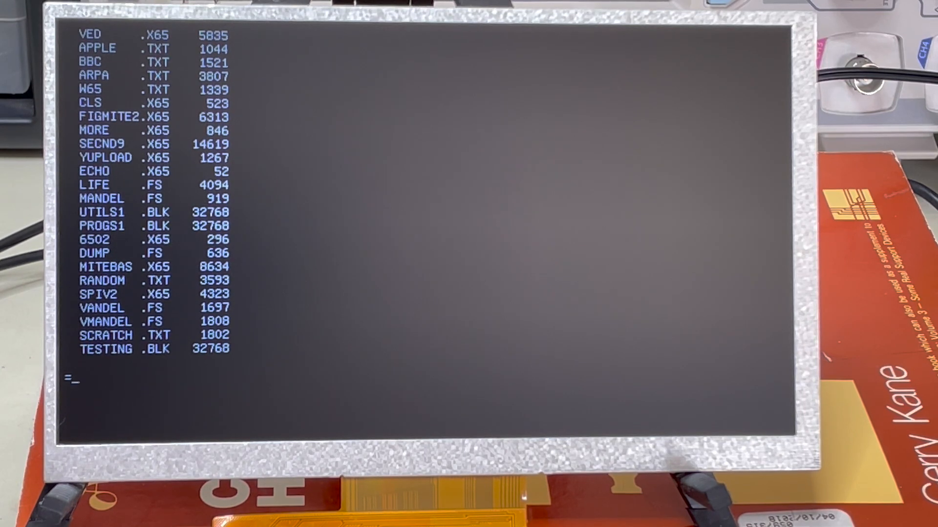
type("cls")
type("sho")
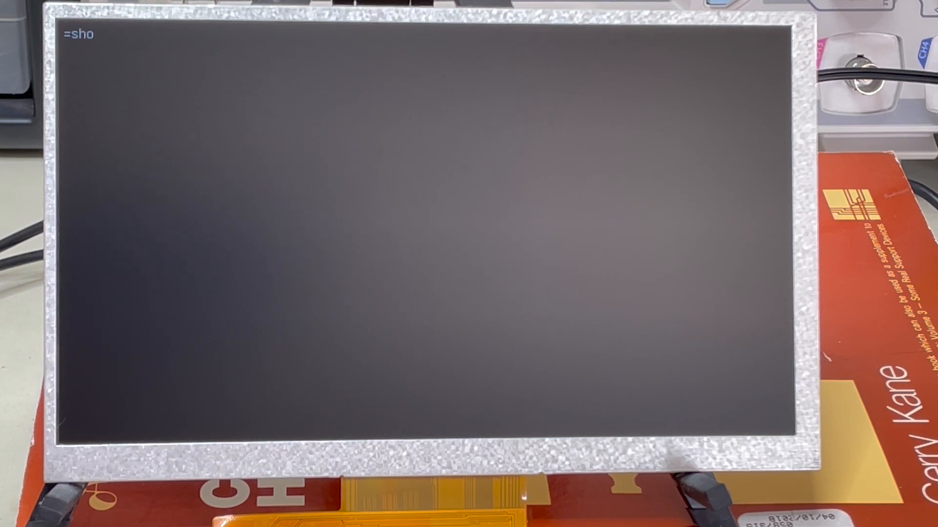
Step: Show arpa.txt, the ARPANET history text, scrolling down through it
type("w")
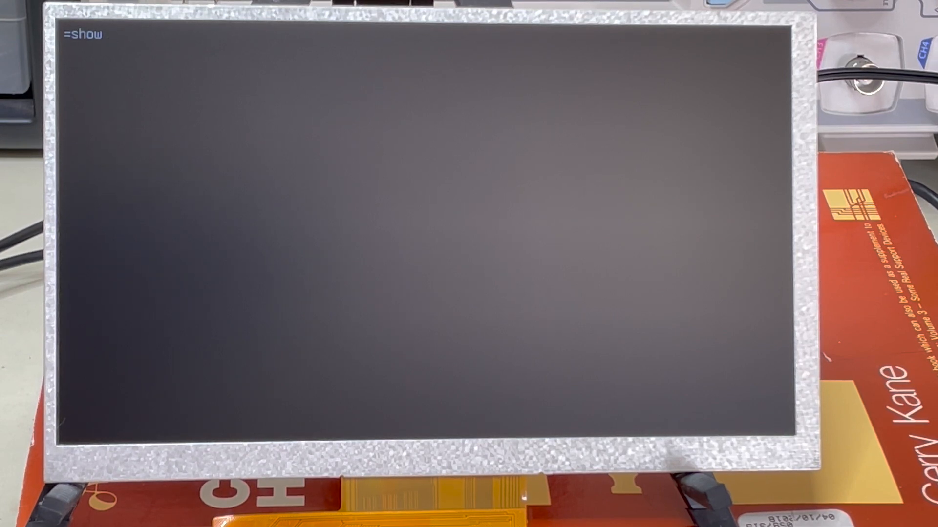
type("arpa.txt")
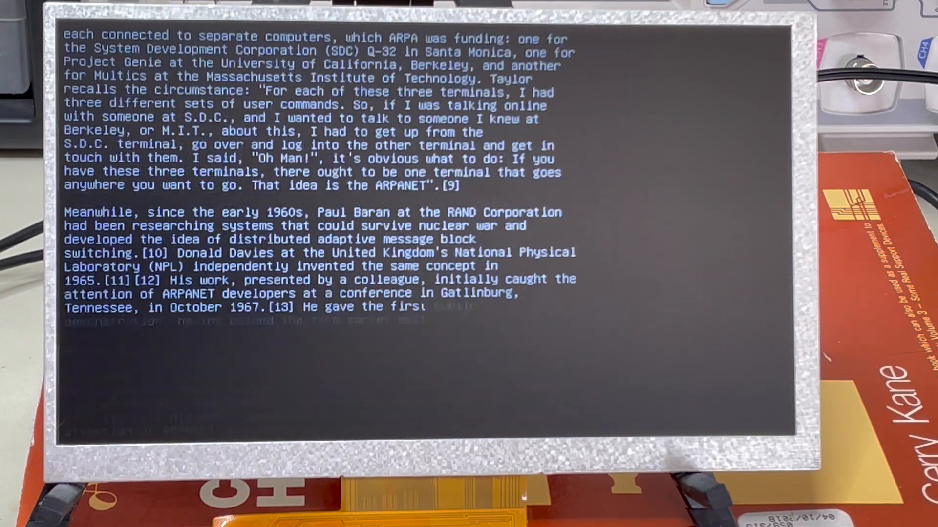
scroll("down", 3)
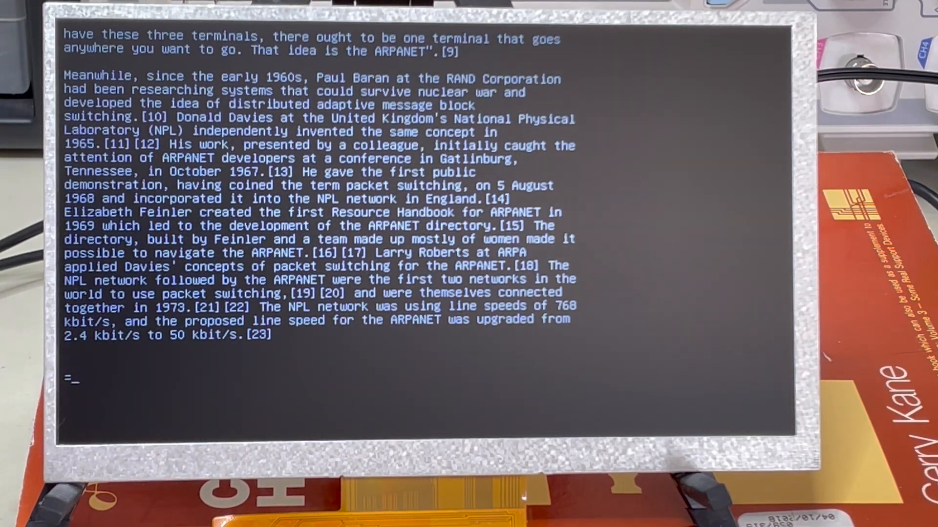
Step: Page through arpa.txt with more until it returns to the prompt
type("more ar")
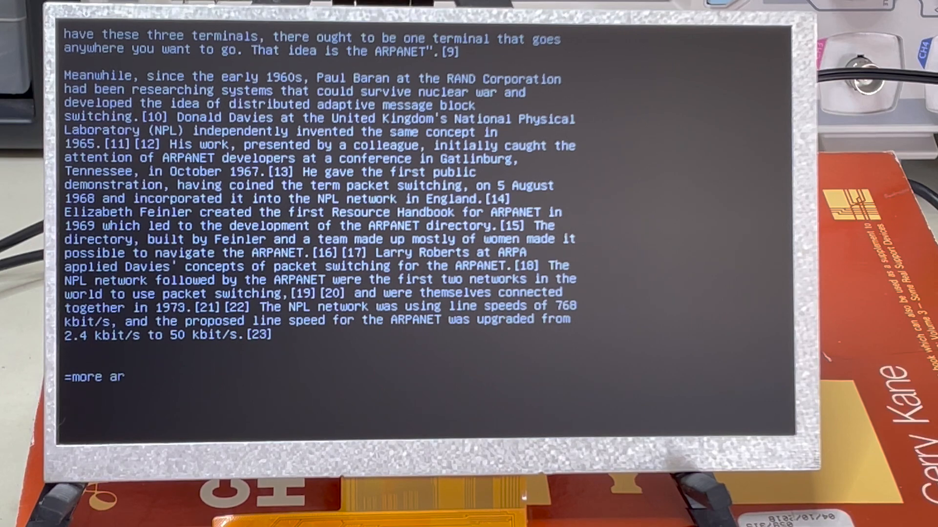
type("pa.txt")
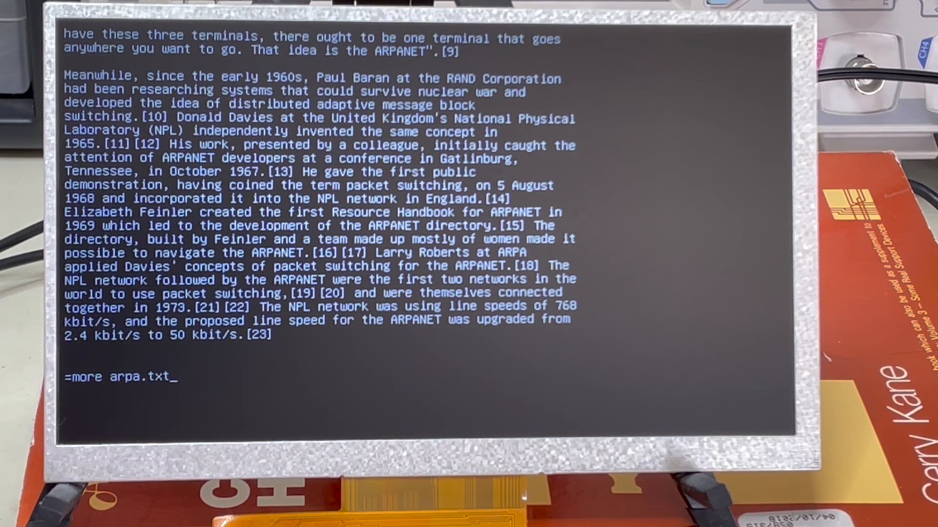
key("space")
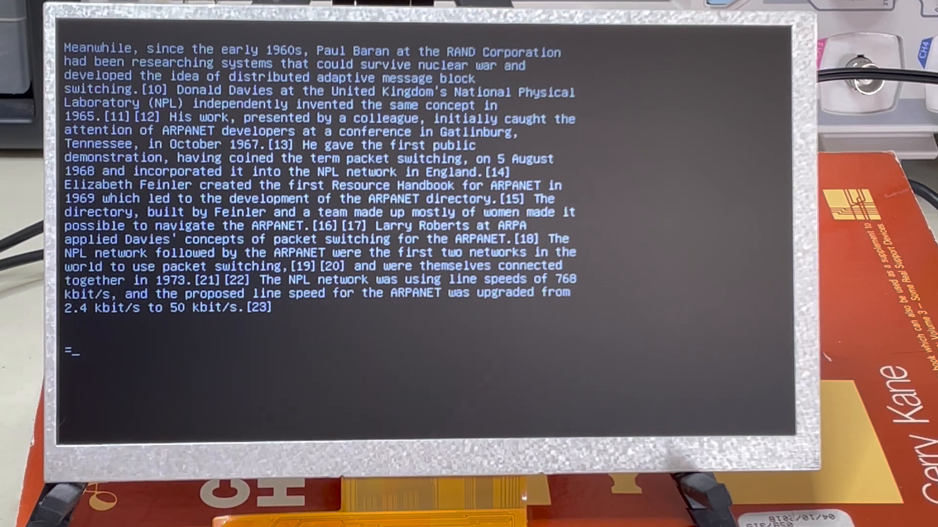
Step: View vops.fs in the ved editor, then launch SECND 6502 Forth
type("ve")
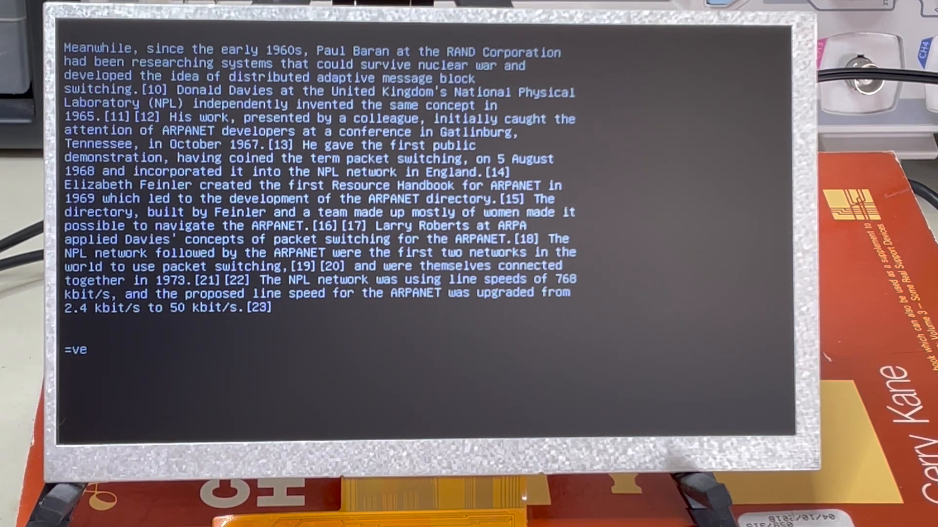
type("d vop")
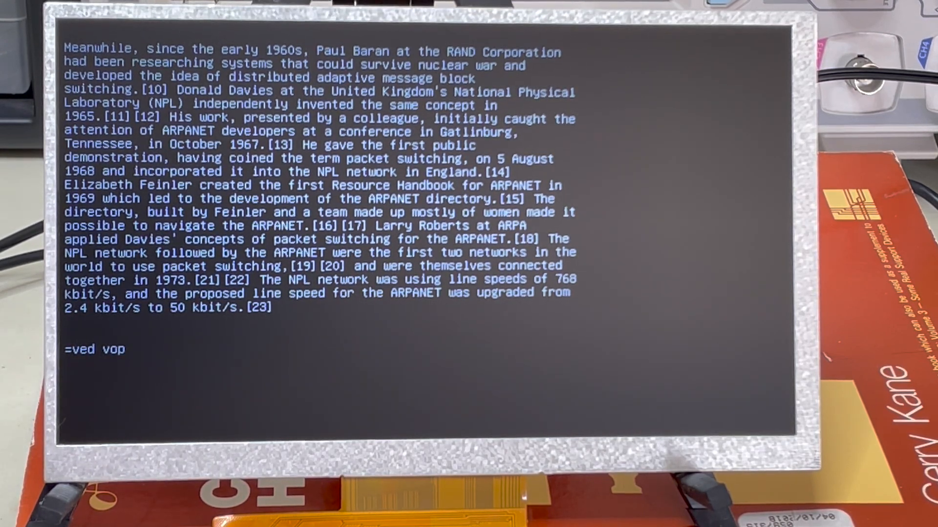
type("s.fs")
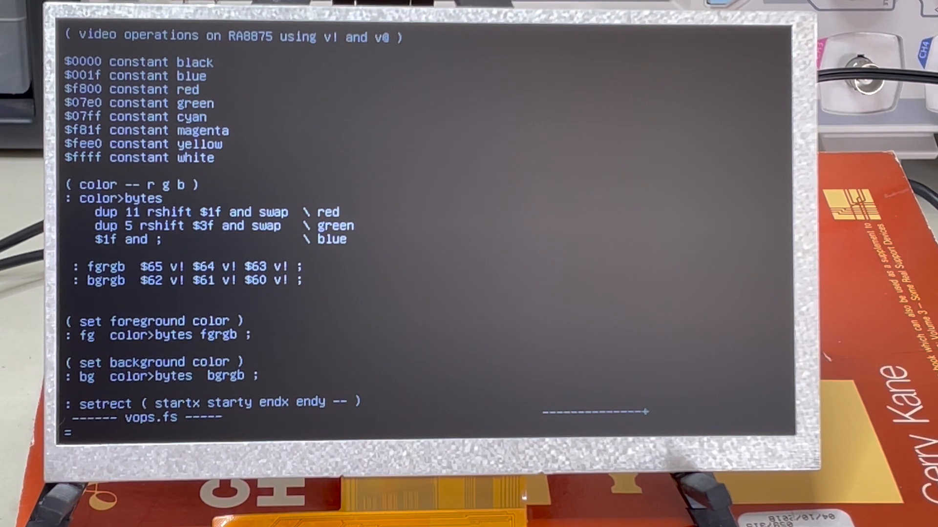
type("forth")
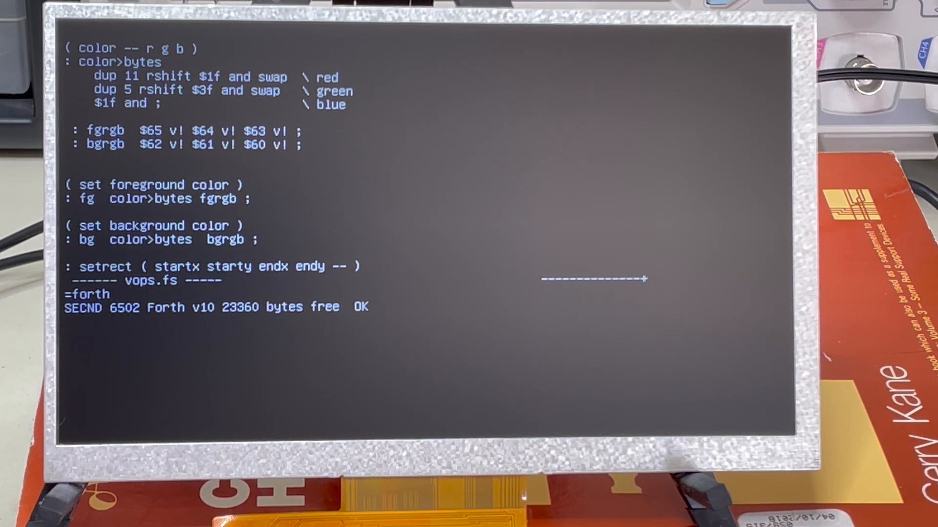
Step: Type 15 dup + at the Forth prompt without evaluating it
type("15 d")
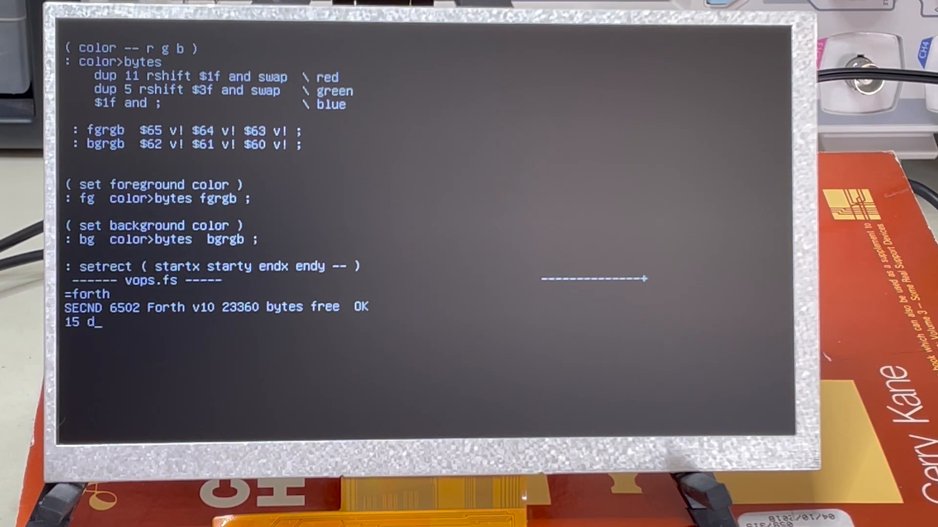
type("up +")
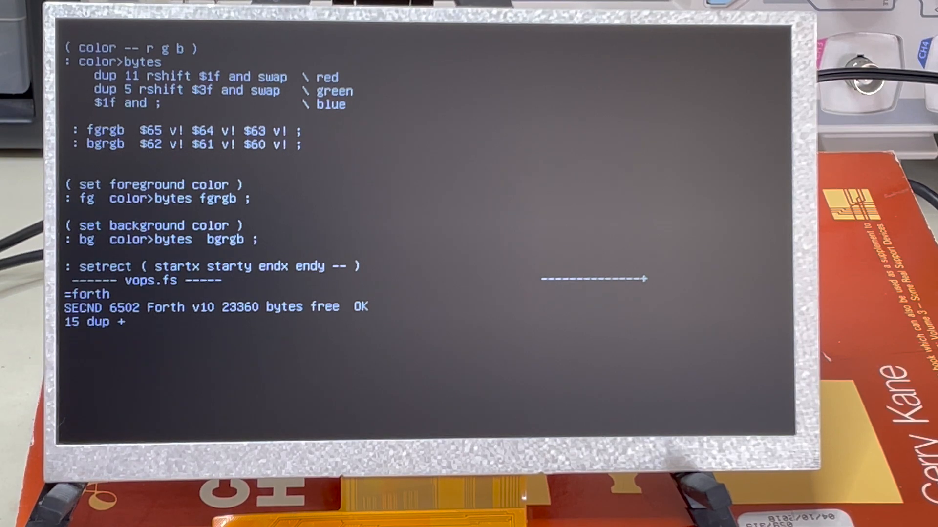